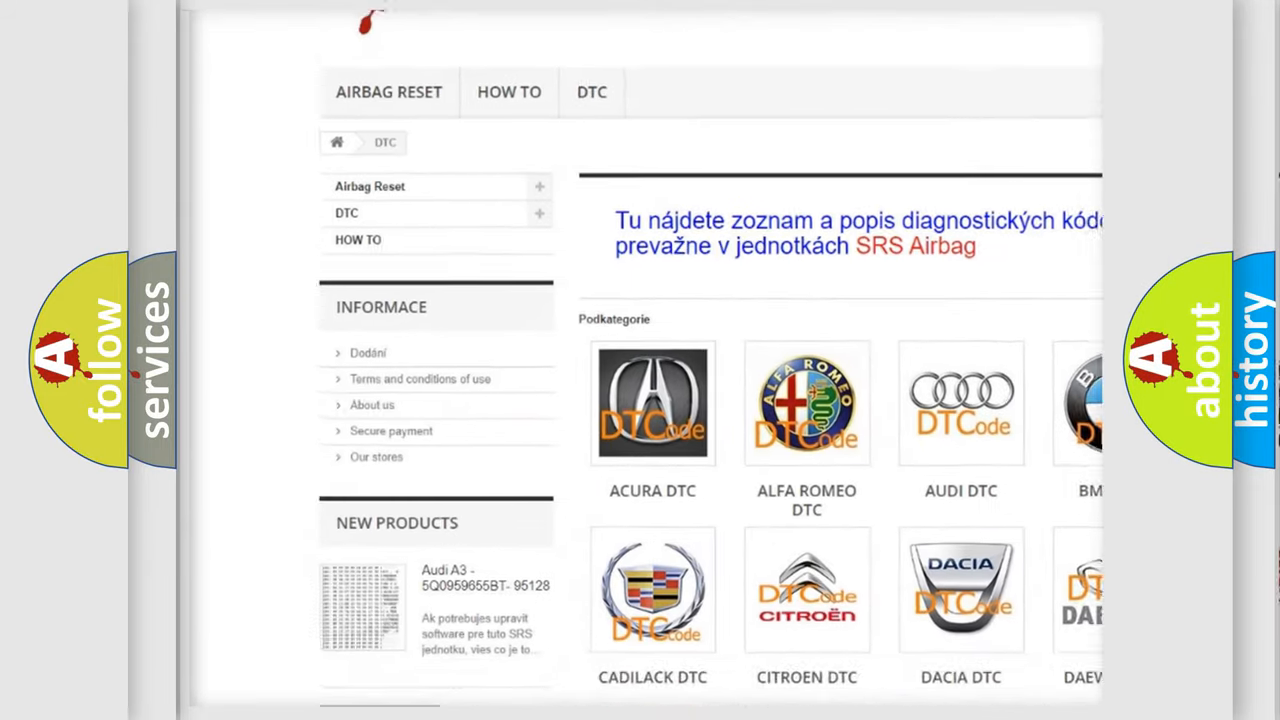
{"action": "scroll", "scroll_direction": "down", "scroll_amount": 3}
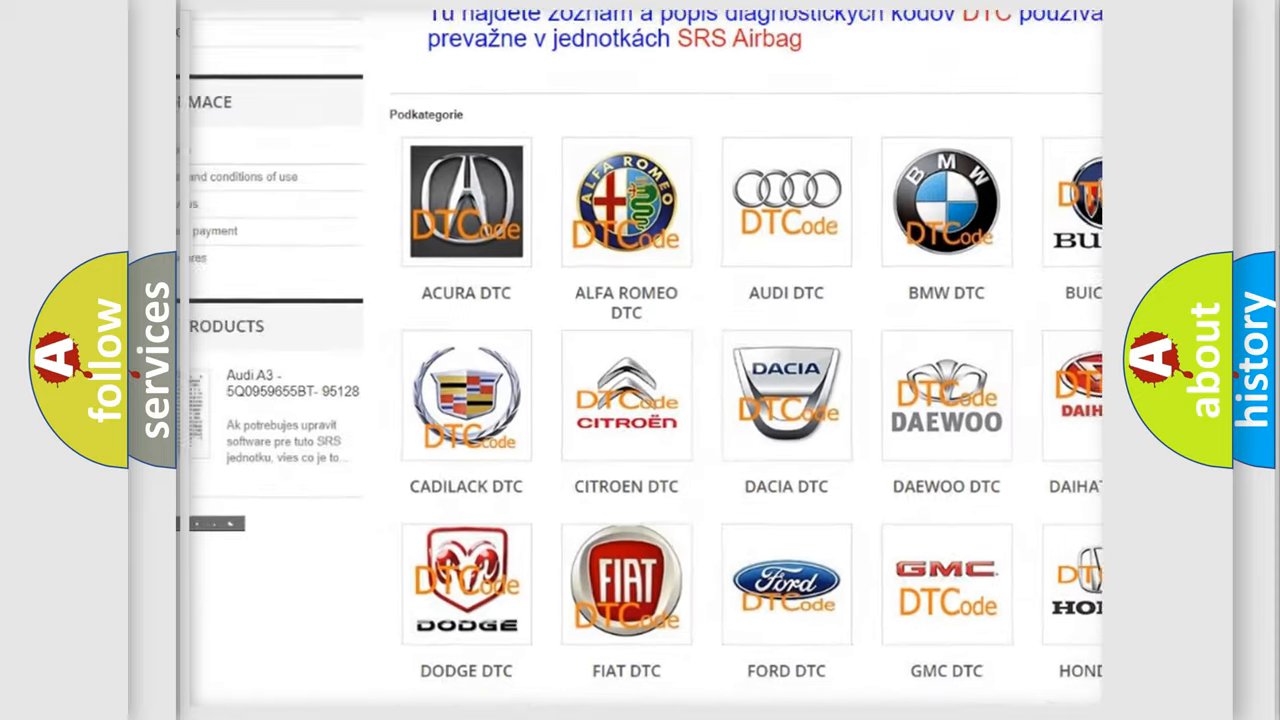
{"action": "scroll", "scroll_direction": "down", "scroll_amount": 3}
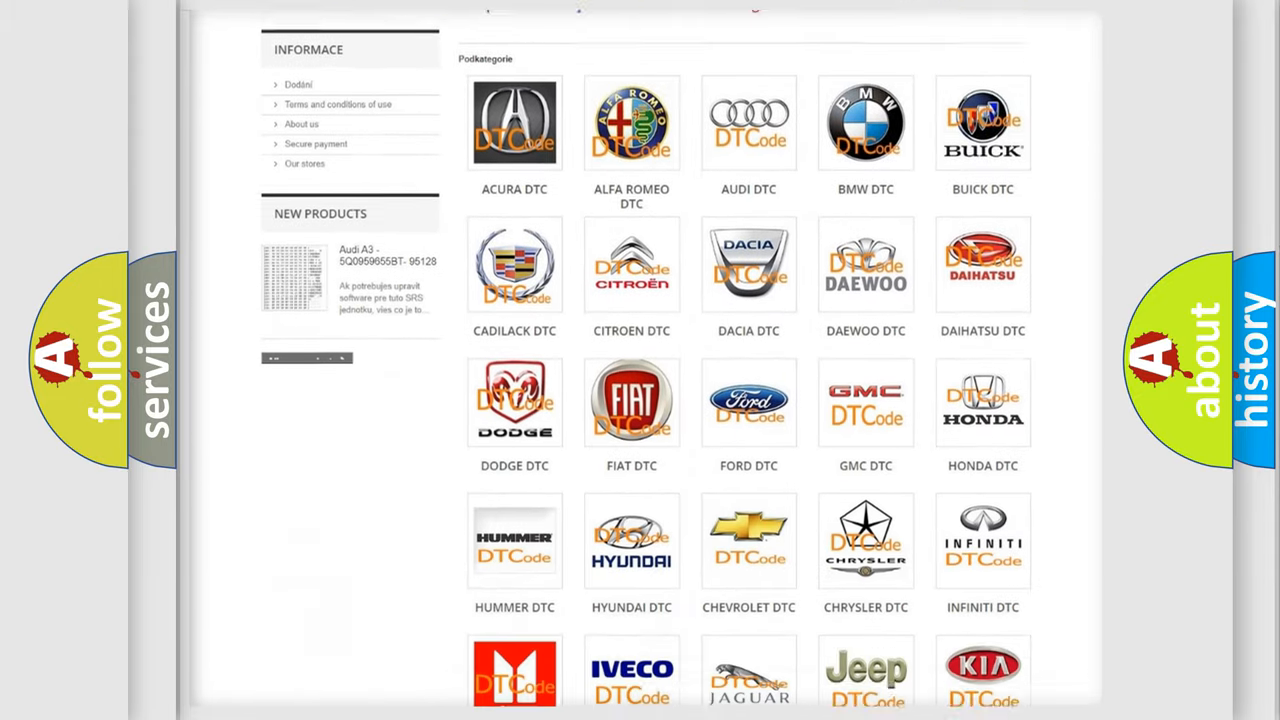
{"action": "scroll", "scroll_direction": "down", "scroll_amount": 3}
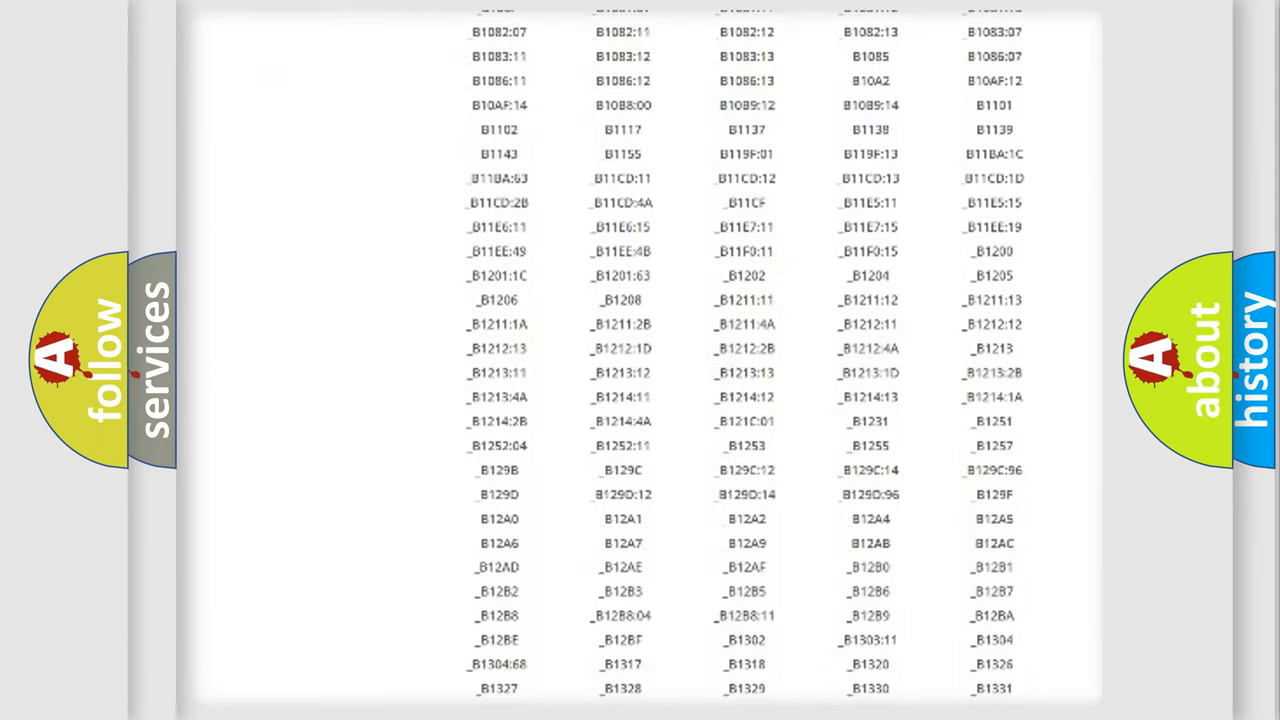
{"action": "scroll", "scroll_direction": "down", "scroll_amount": 3}
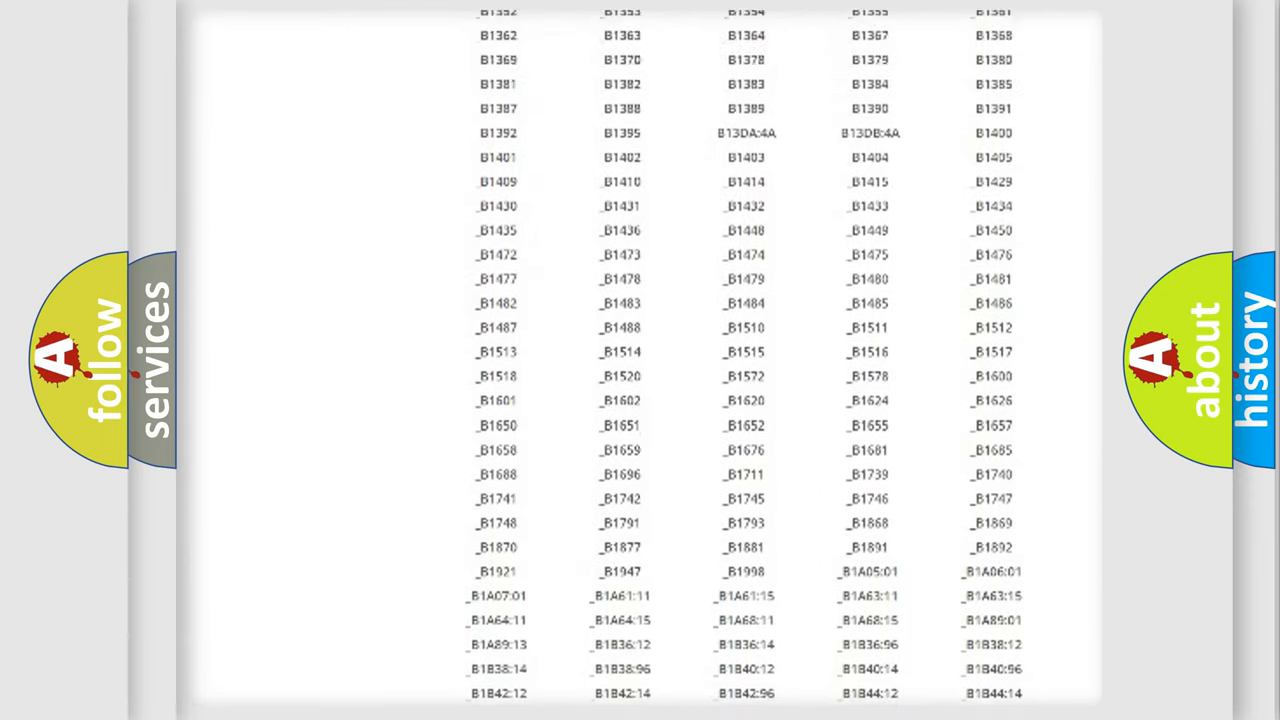